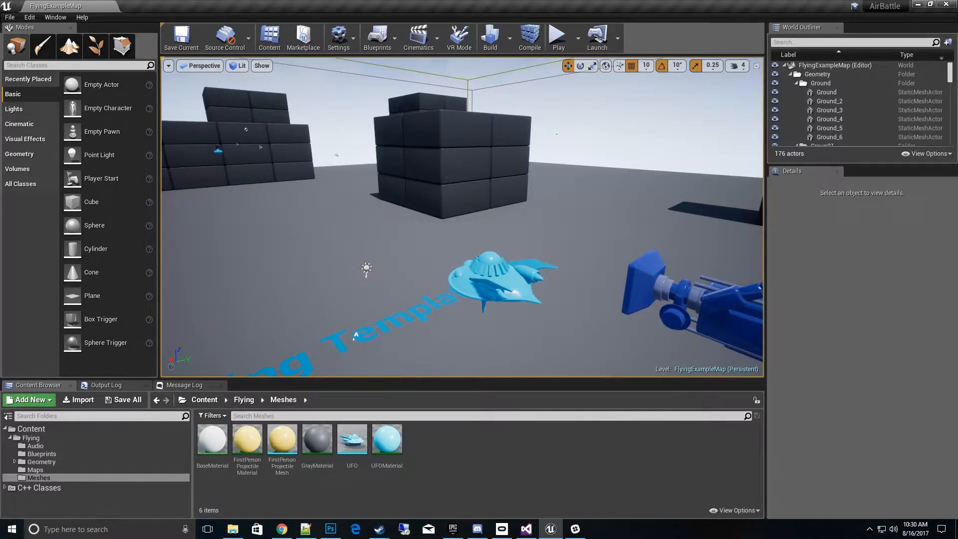
pyautogui.moveTo(55, 17)
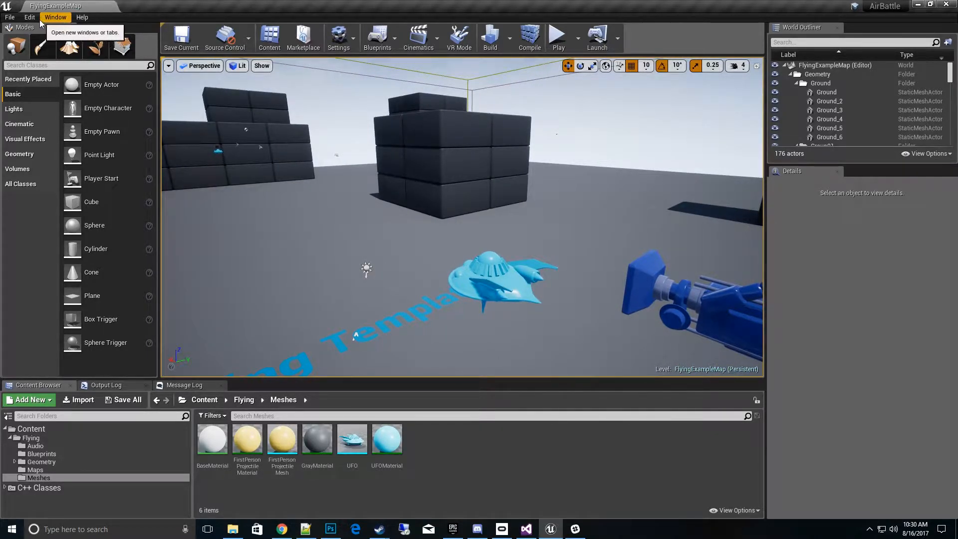
# Open the Edit menu to reach the Plugins entry
pyautogui.click(29, 16)
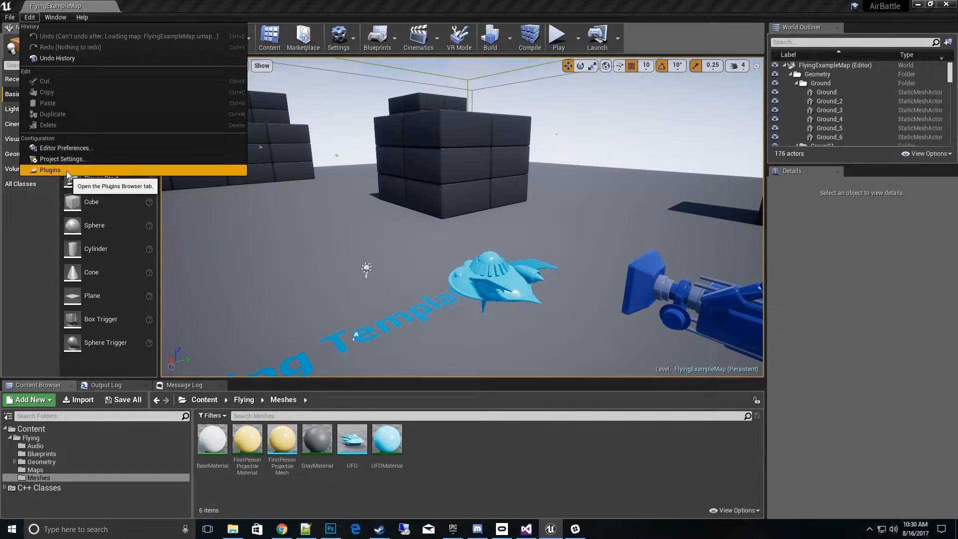
# Enable the SteamParty plugin under the Steam category and restart the editor
pyautogui.click(50, 170)
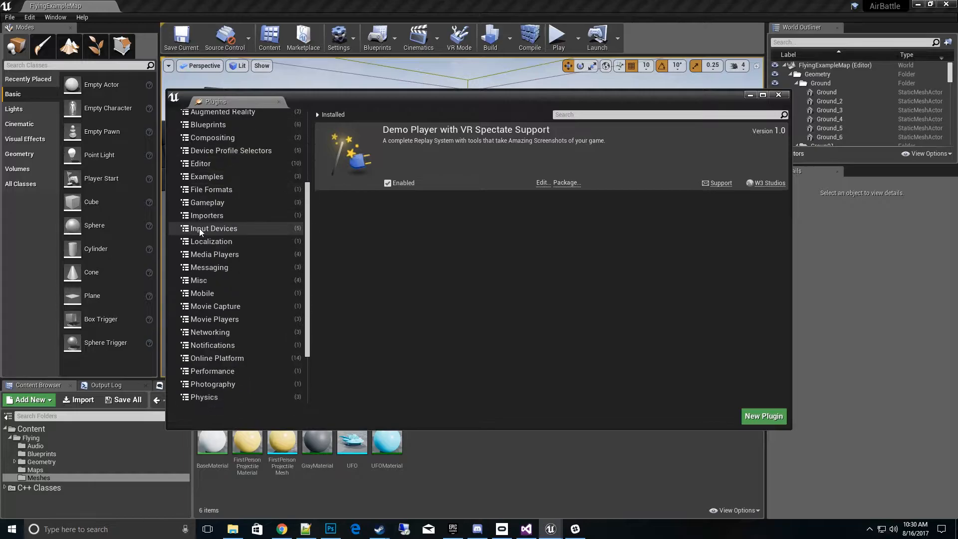
pyautogui.click(201, 361)
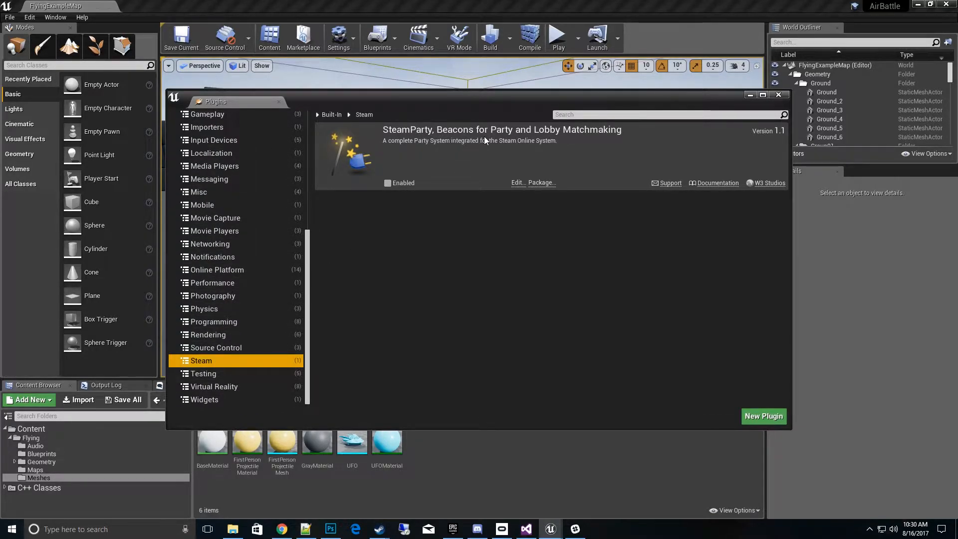
pyautogui.moveTo(422, 152)
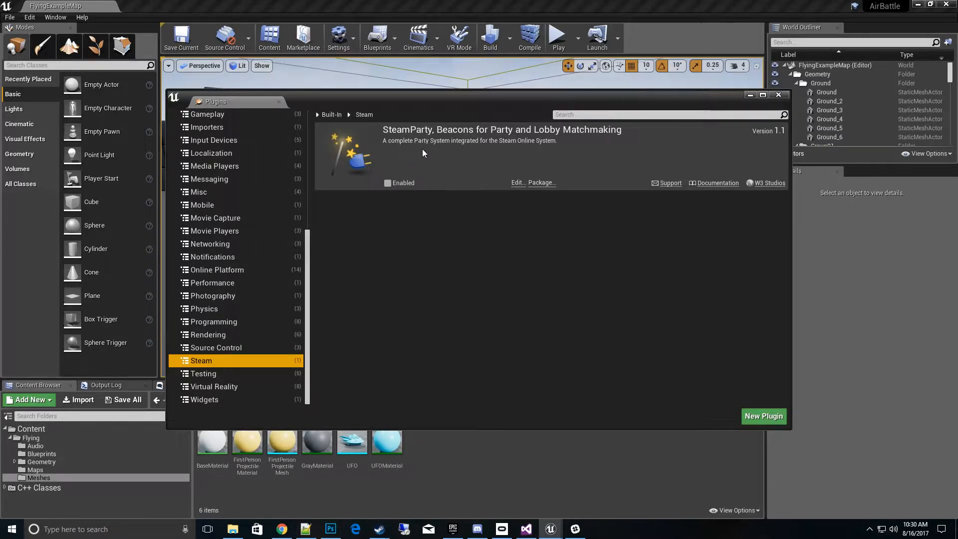
pyautogui.moveTo(489, 159)
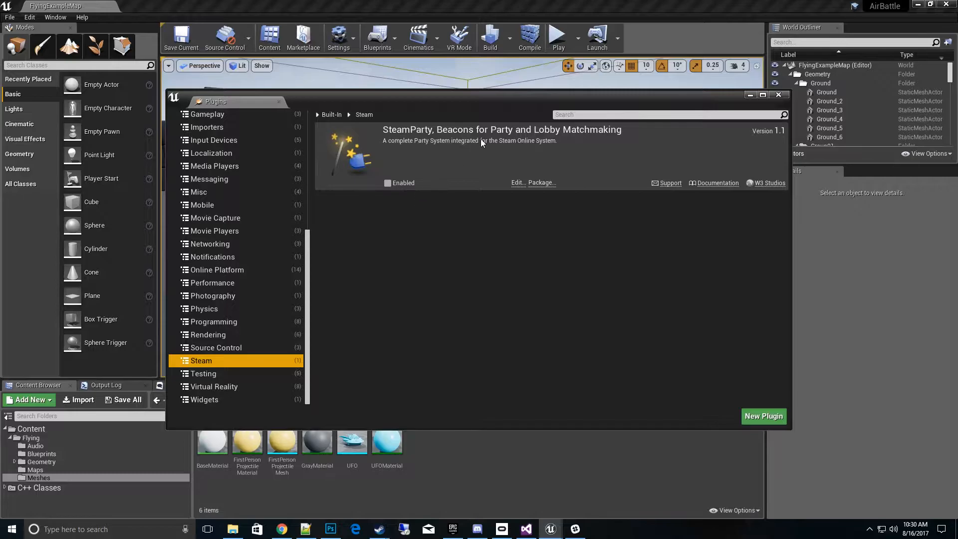
pyautogui.moveTo(427, 179)
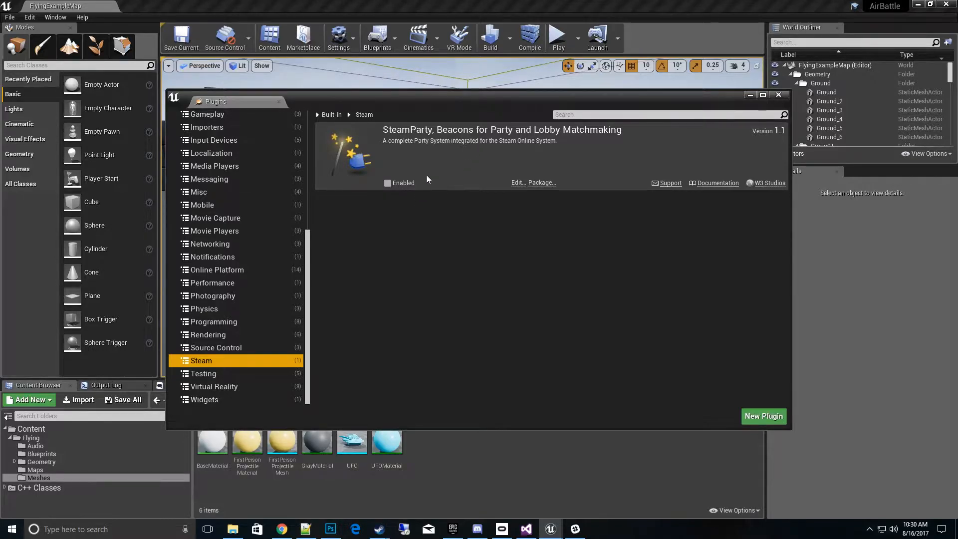
pyautogui.moveTo(448, 104)
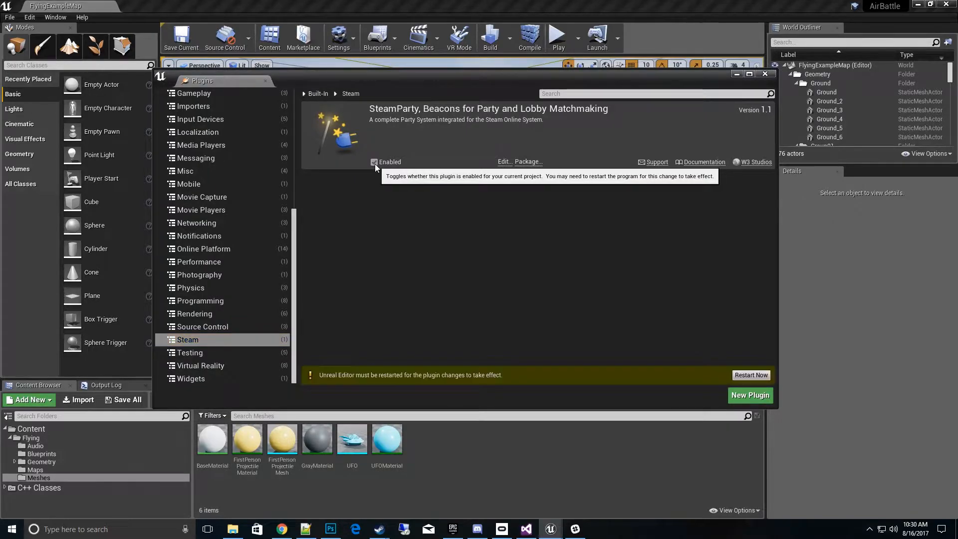
pyautogui.moveTo(420, 206)
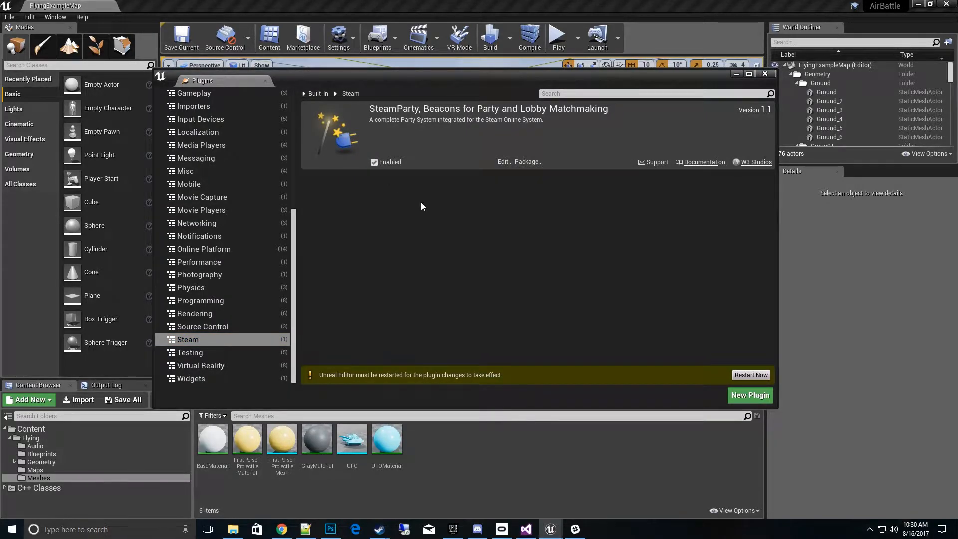
pyautogui.moveTo(751, 375)
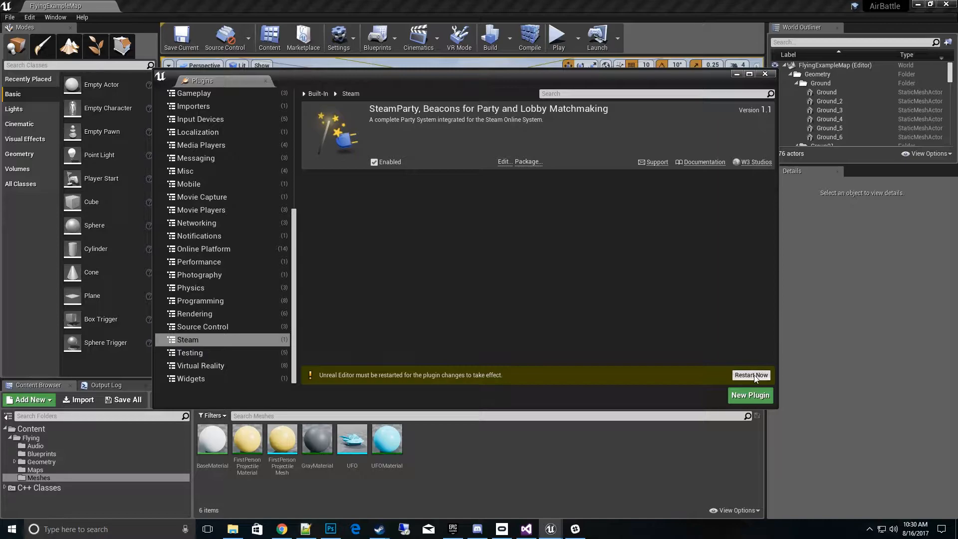
pyautogui.click(751, 375)
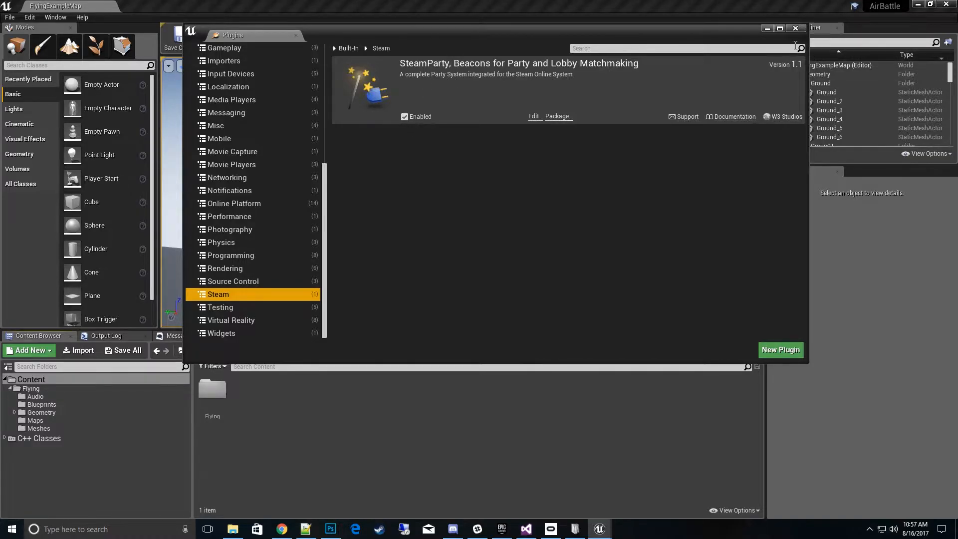
# Close the Plugins window and turn on Show Plugin Content in the Content Browser
pyautogui.click(796, 27)
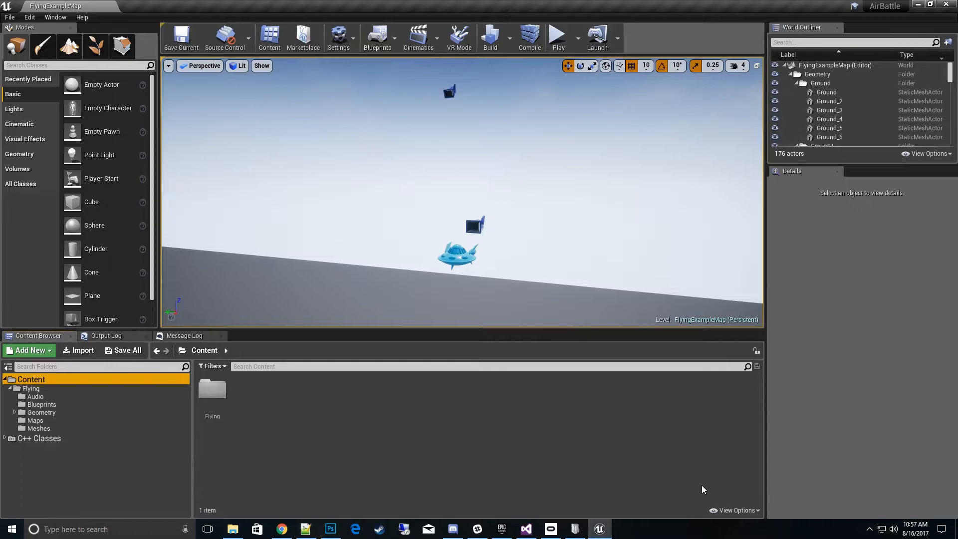
pyautogui.moveTo(738, 522)
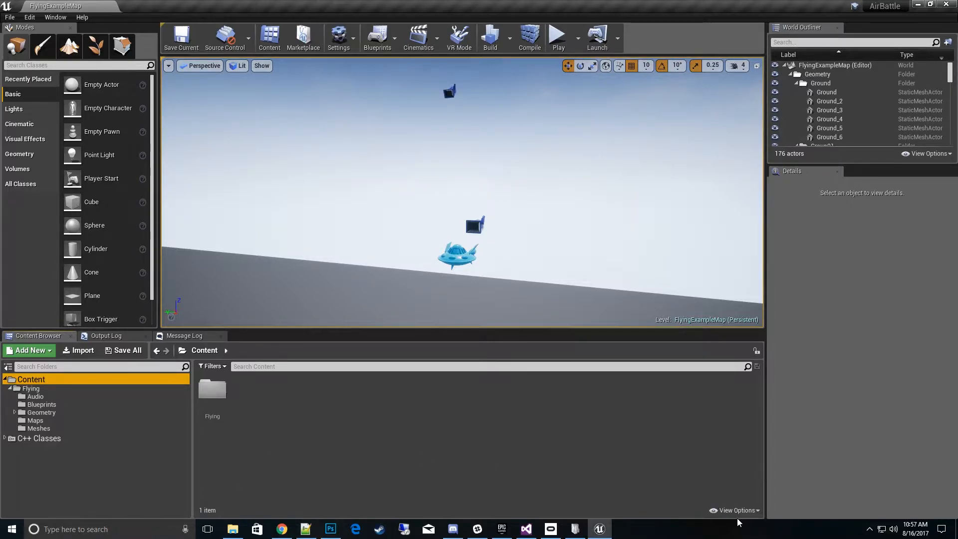
pyautogui.click(735, 510)
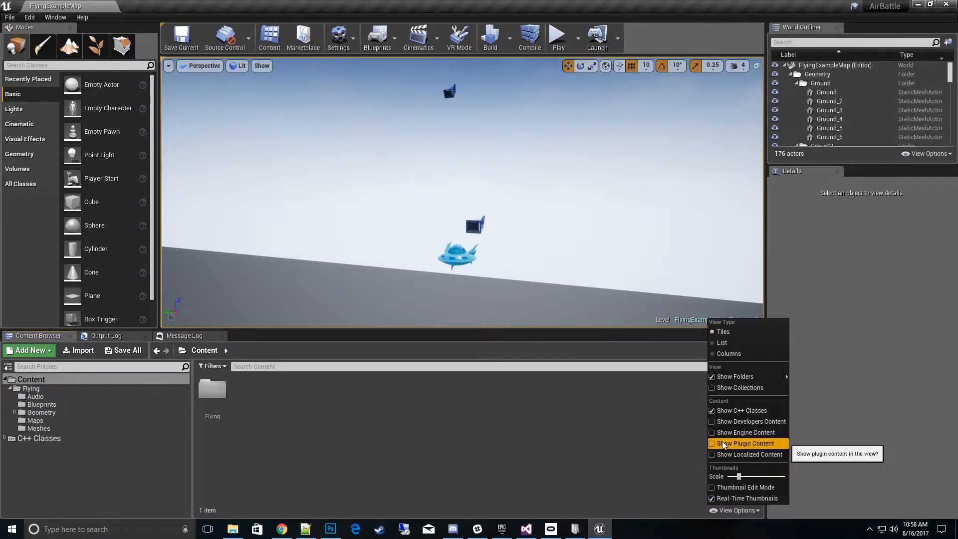
pyautogui.click(711, 432)
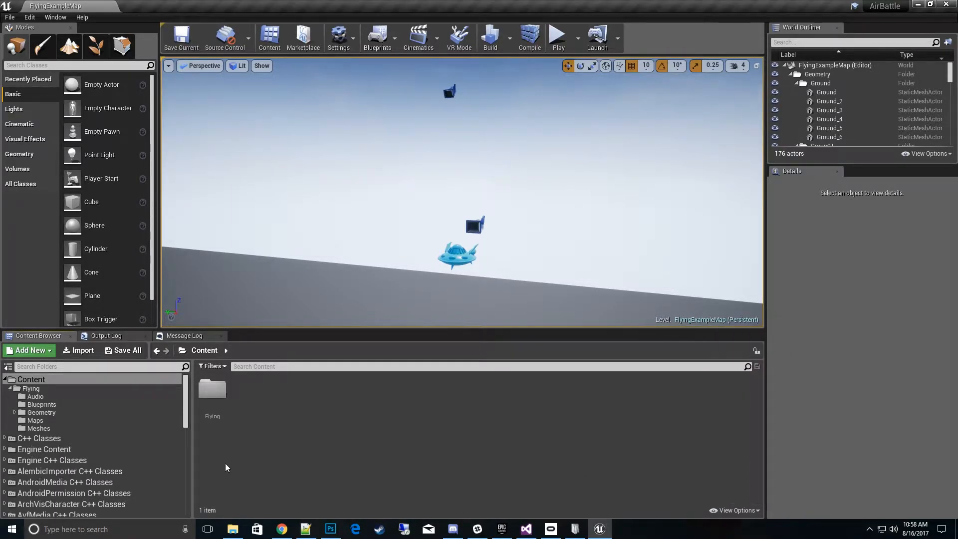
# Open the SteamParty Content UMG folder to list its 13 widget assets
pyautogui.scroll(-3)
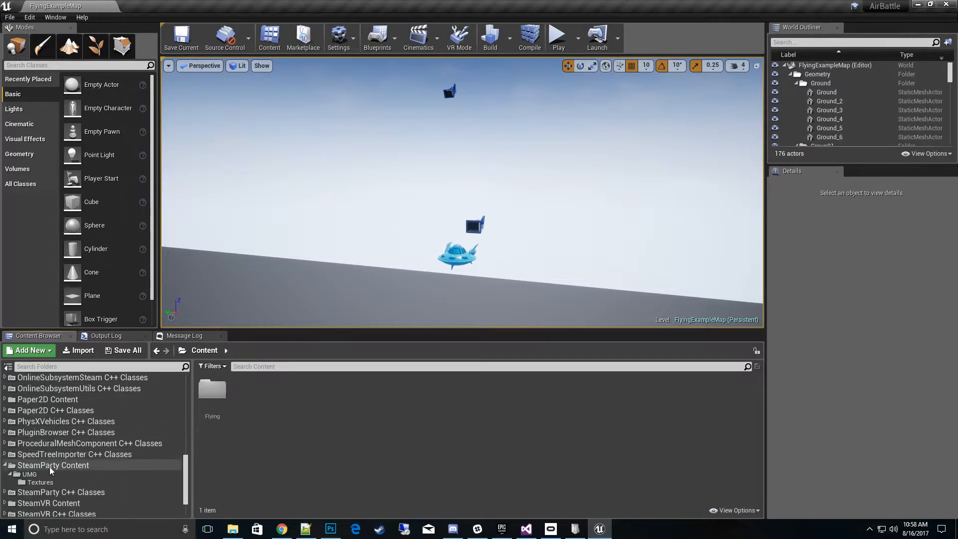
pyautogui.click(29, 473)
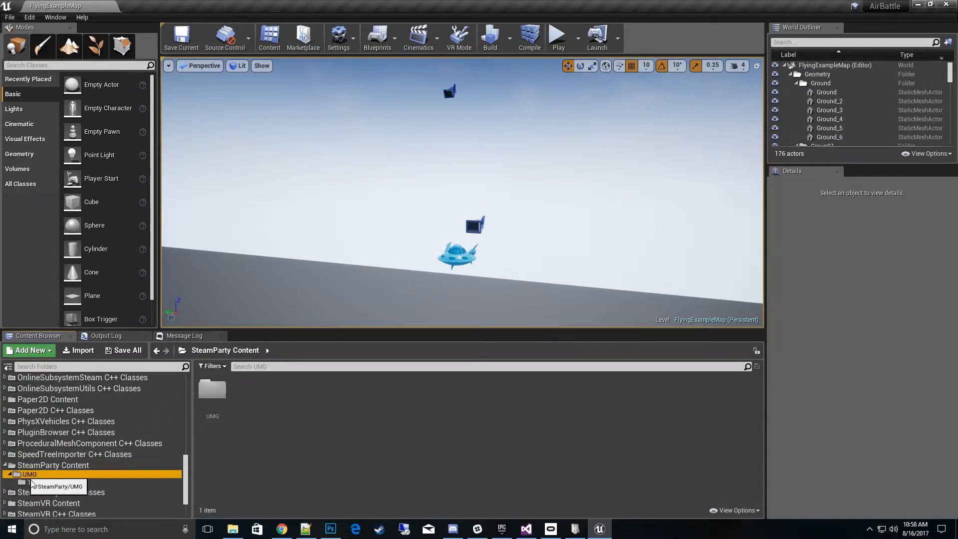
pyautogui.doubleClick(27, 474)
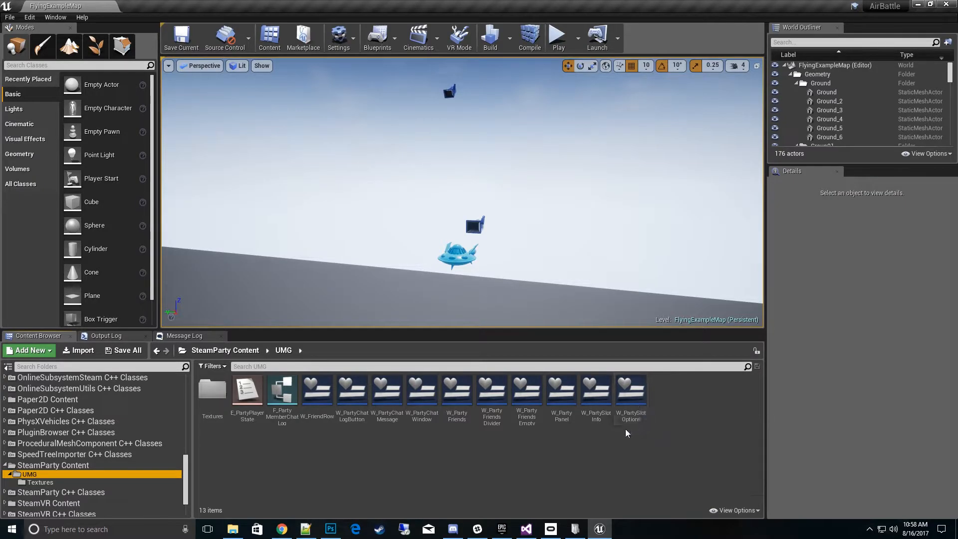
pyautogui.moveTo(561, 390)
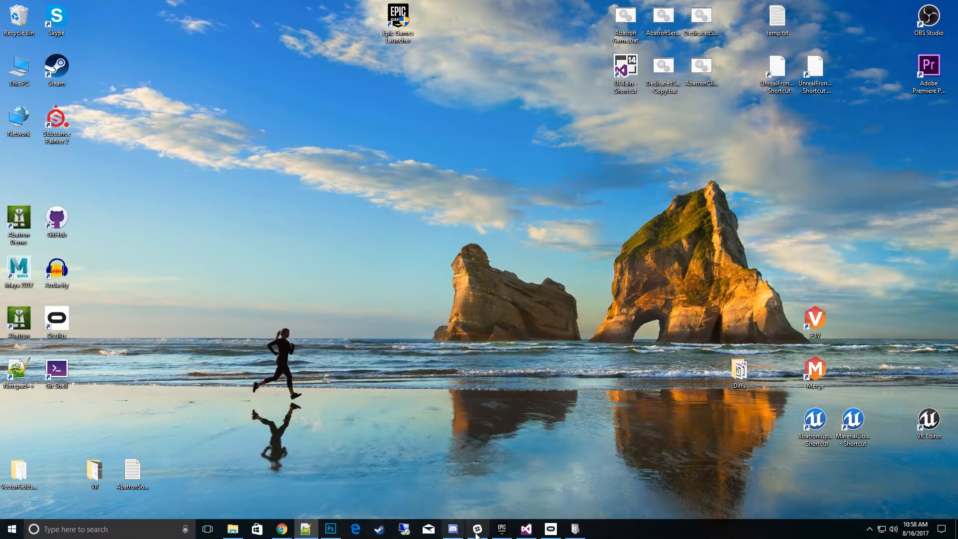
# Switch from Unreal Editor to Visual Studio via the taskbar
pyautogui.click(524, 529)
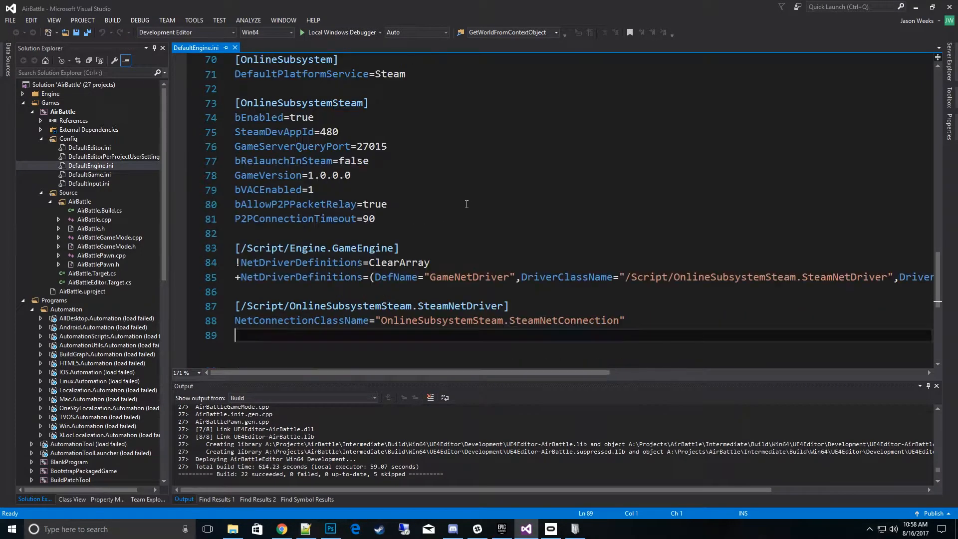
# Check the duplicated NetDriverDefinitions line now named BeaconNetDriver in DefaultEngine.ini
pyautogui.scroll(-3)
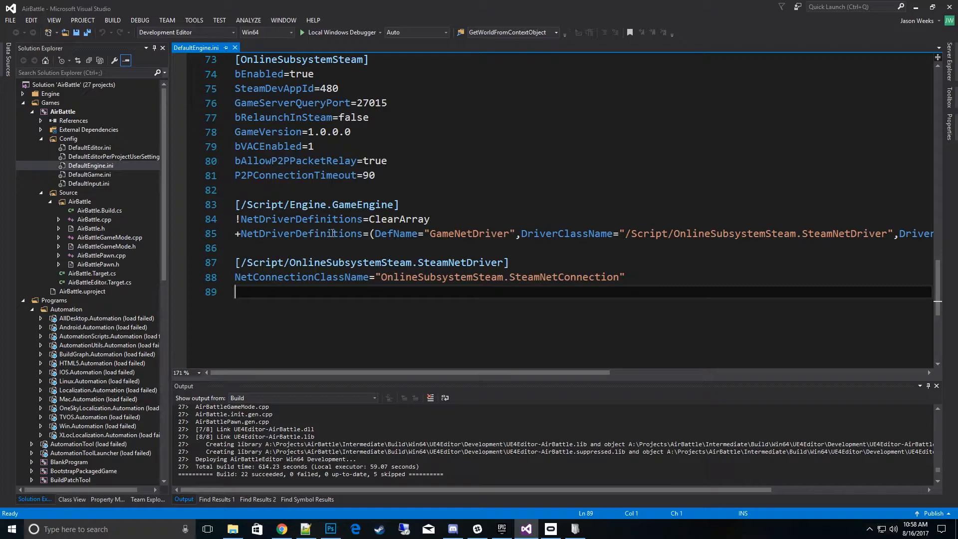
pyautogui.moveTo(592, 335)
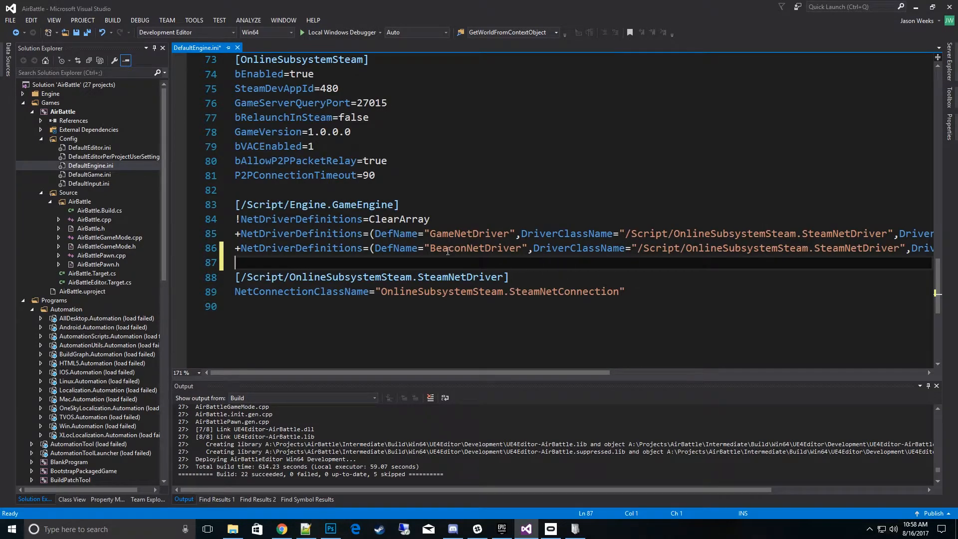
pyautogui.doubleClick(474, 248)
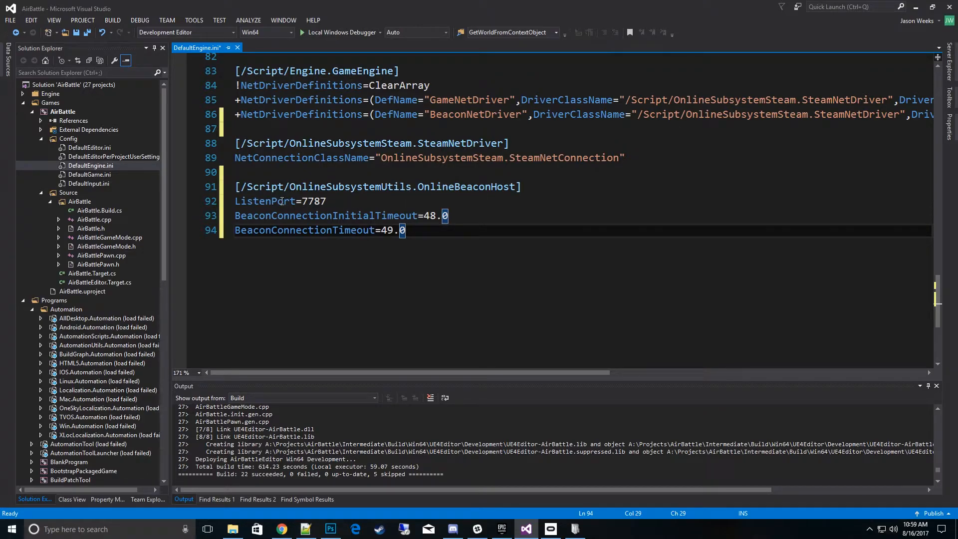
# Set the OnlineBeaconHost initial connection timeout to 90, after checking the ListenPort entry
pyautogui.doubleClick(264, 201)
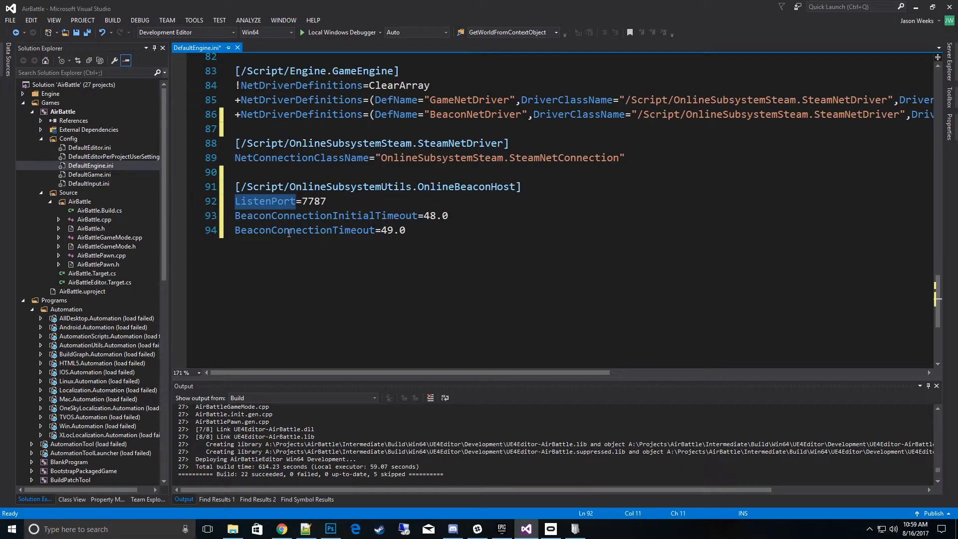
pyautogui.click(419, 215)
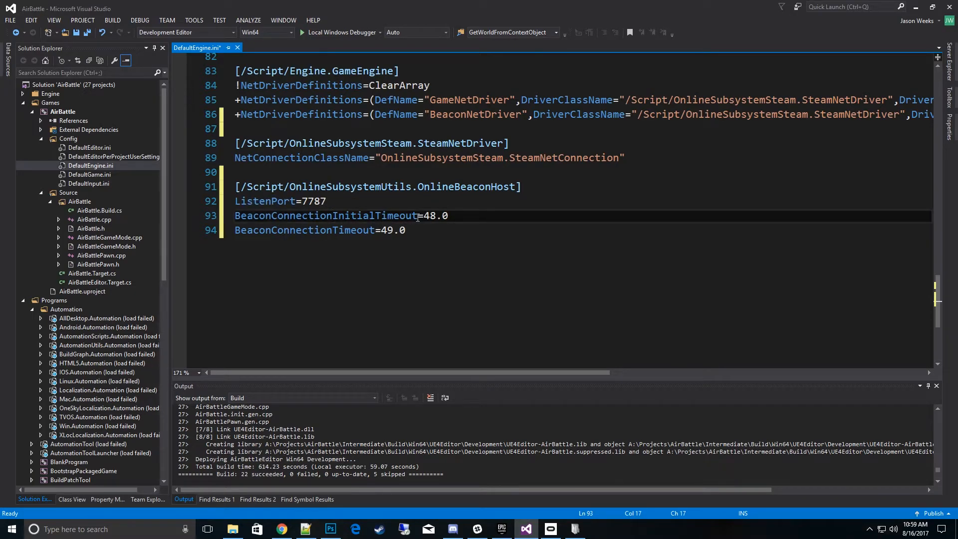
pyautogui.moveTo(425, 229)
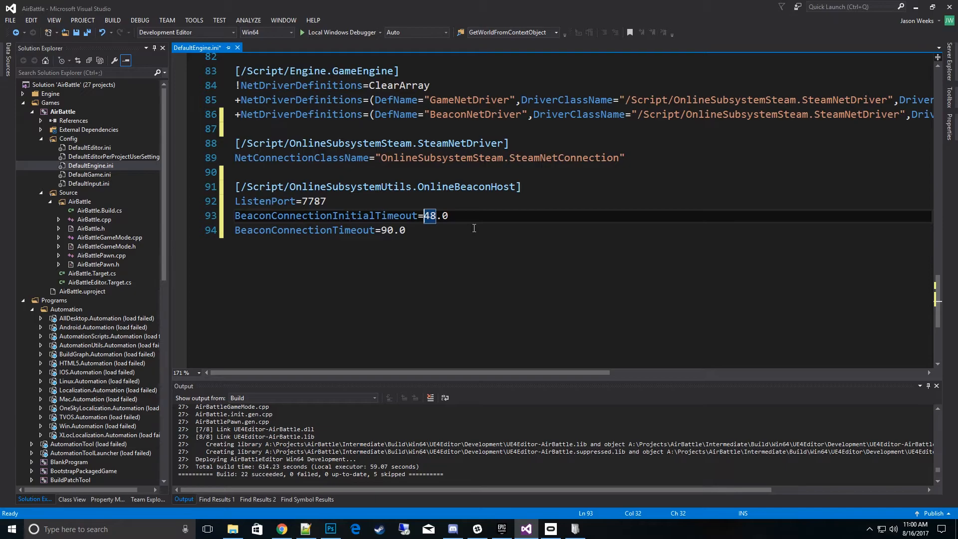
pyautogui.press('Delete')
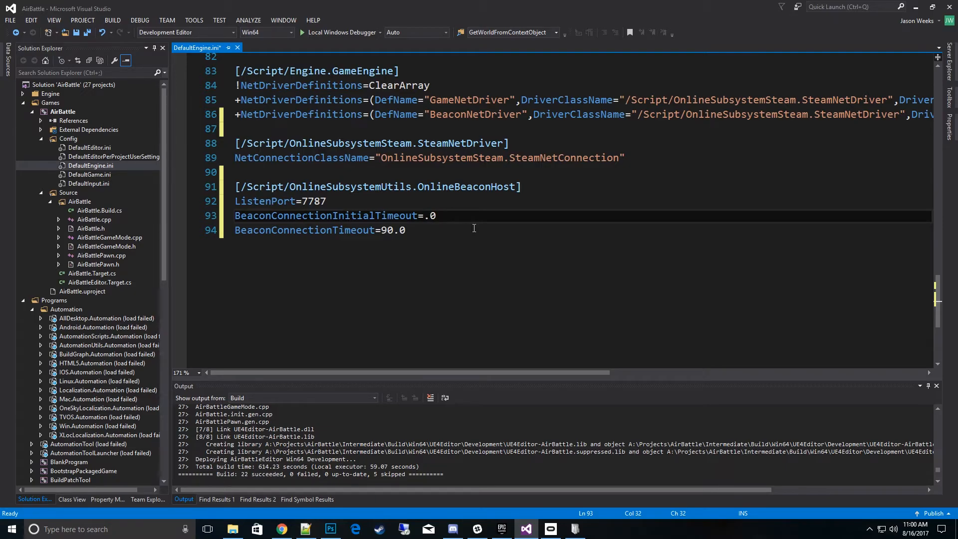
pyautogui.write('90')
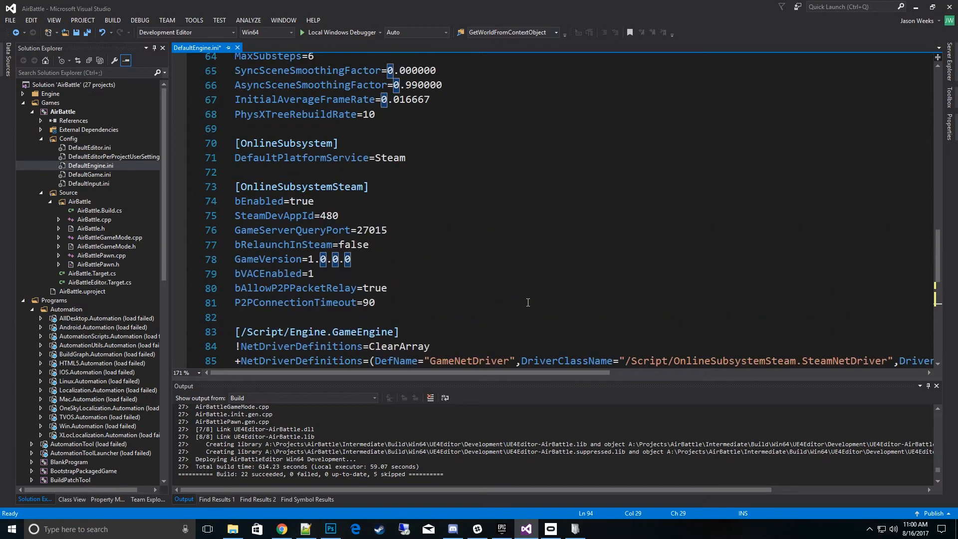
pyautogui.moveTo(494, 317)
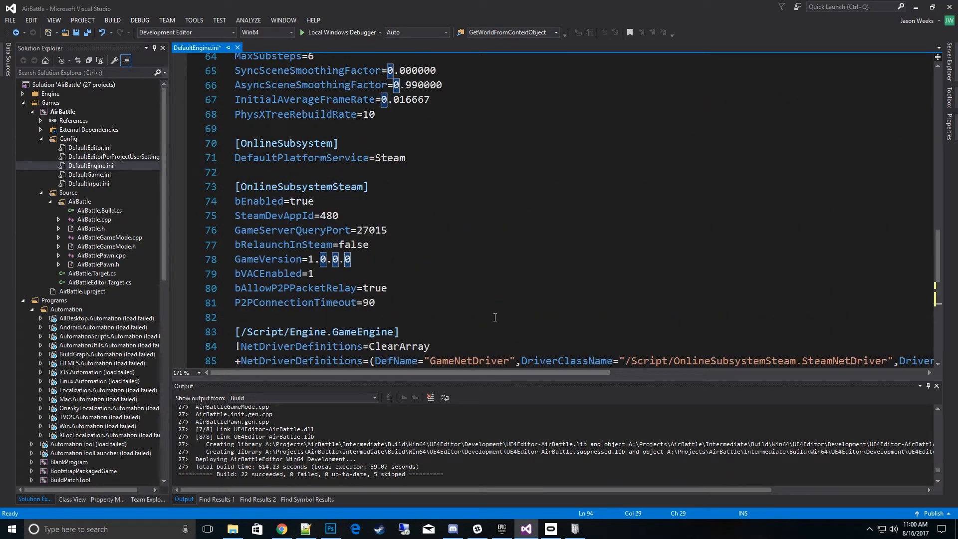
pyautogui.scroll(-3)
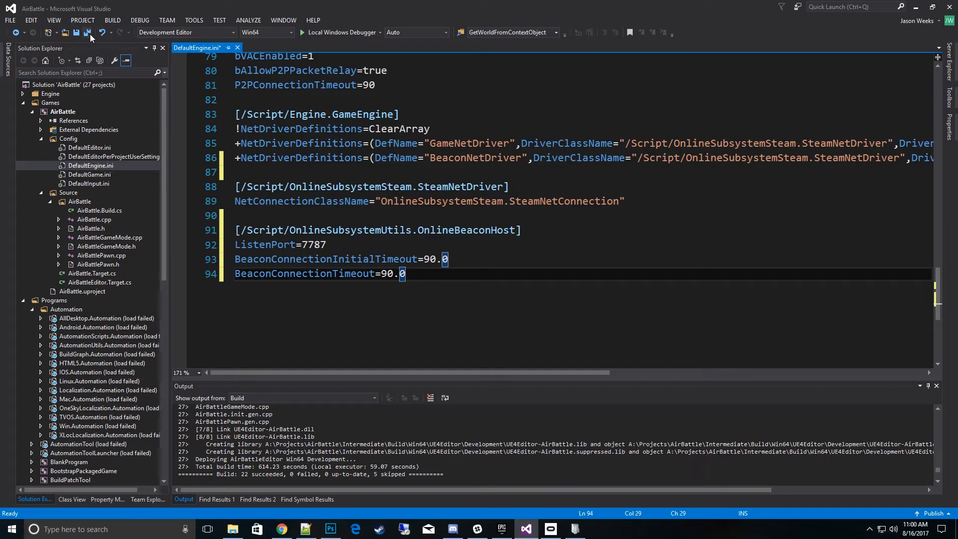